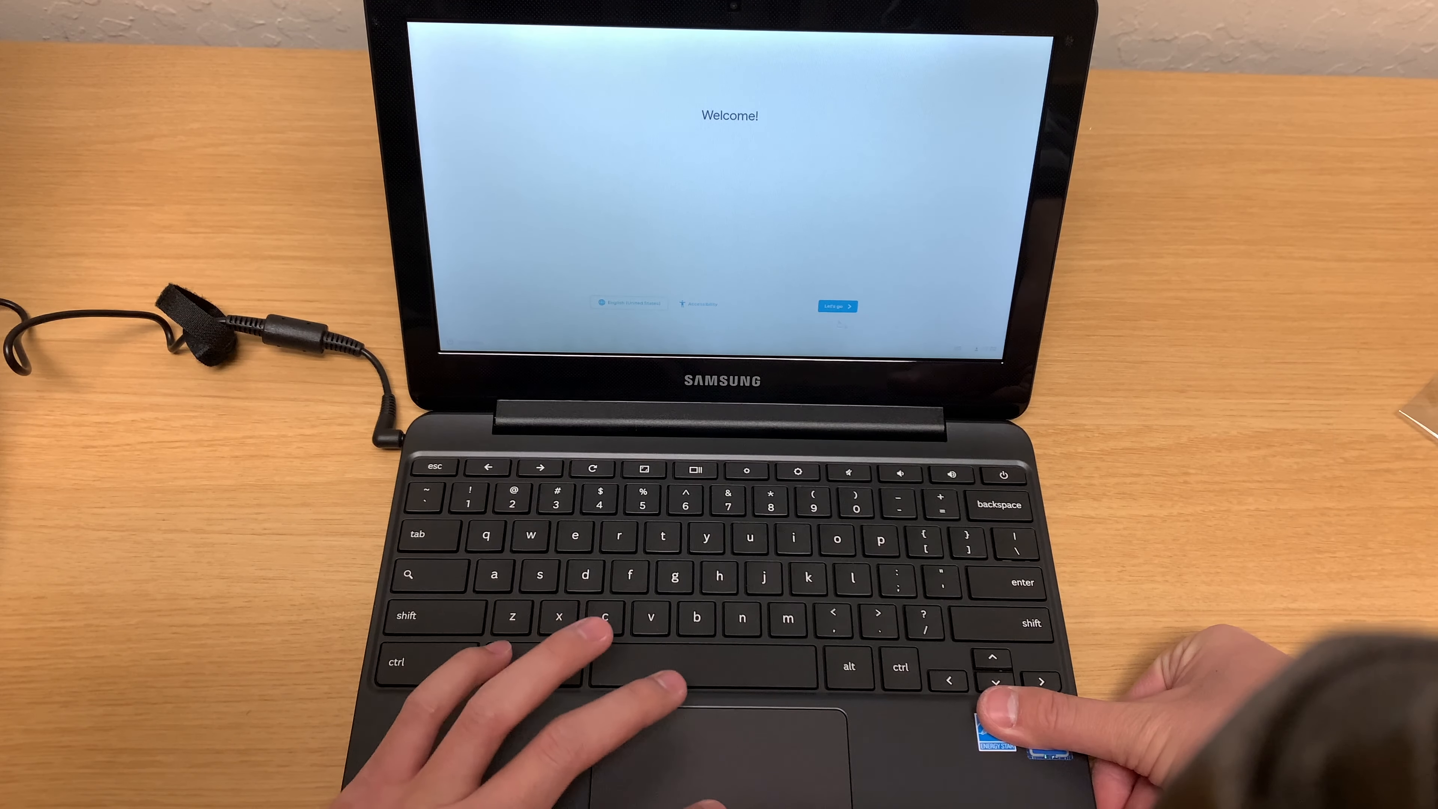
- Start Chromebook setup from the Welcome screen and reach the TypingTest.com home page
left_click(836, 306)
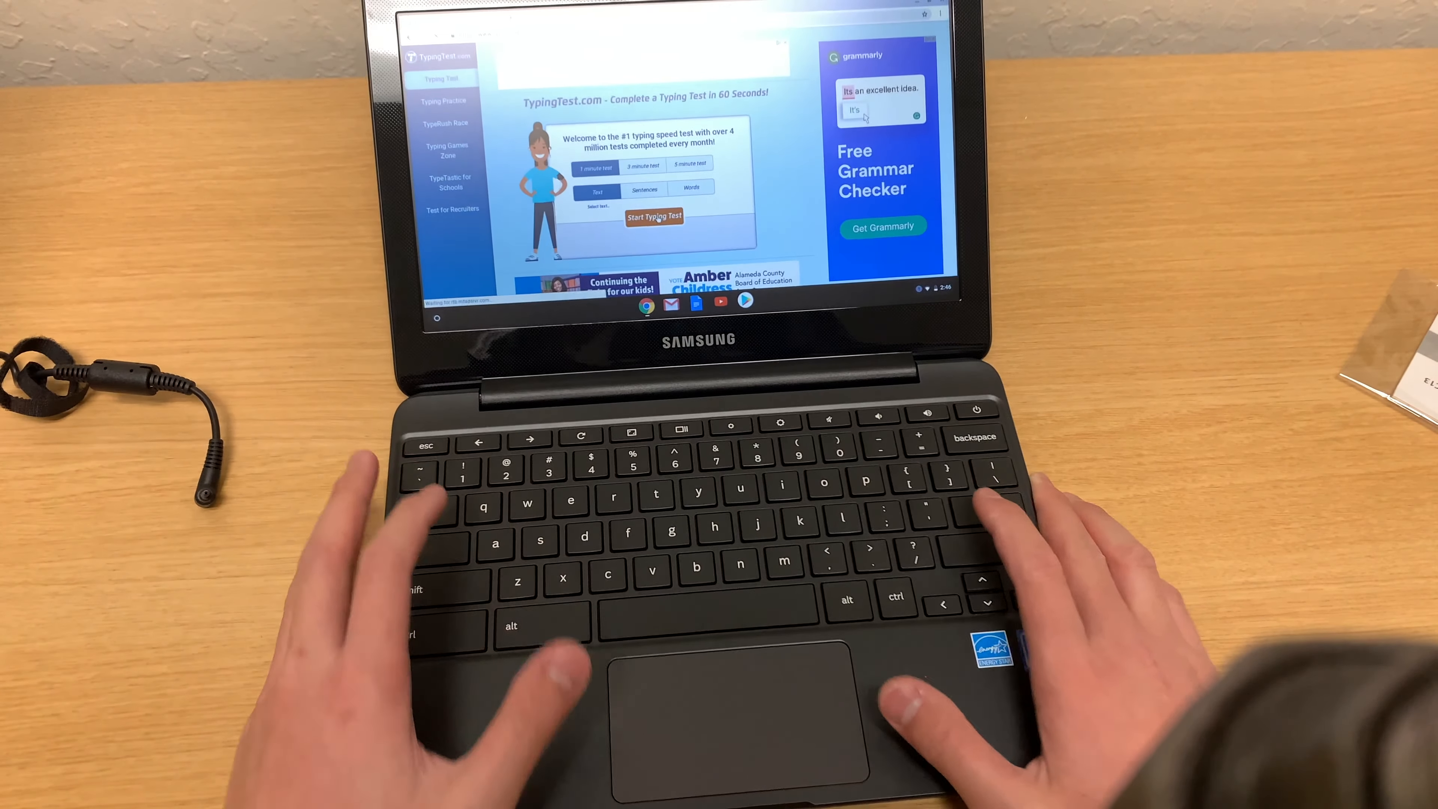
- Start a one-minute Sentences typing test
left_click(653, 216)
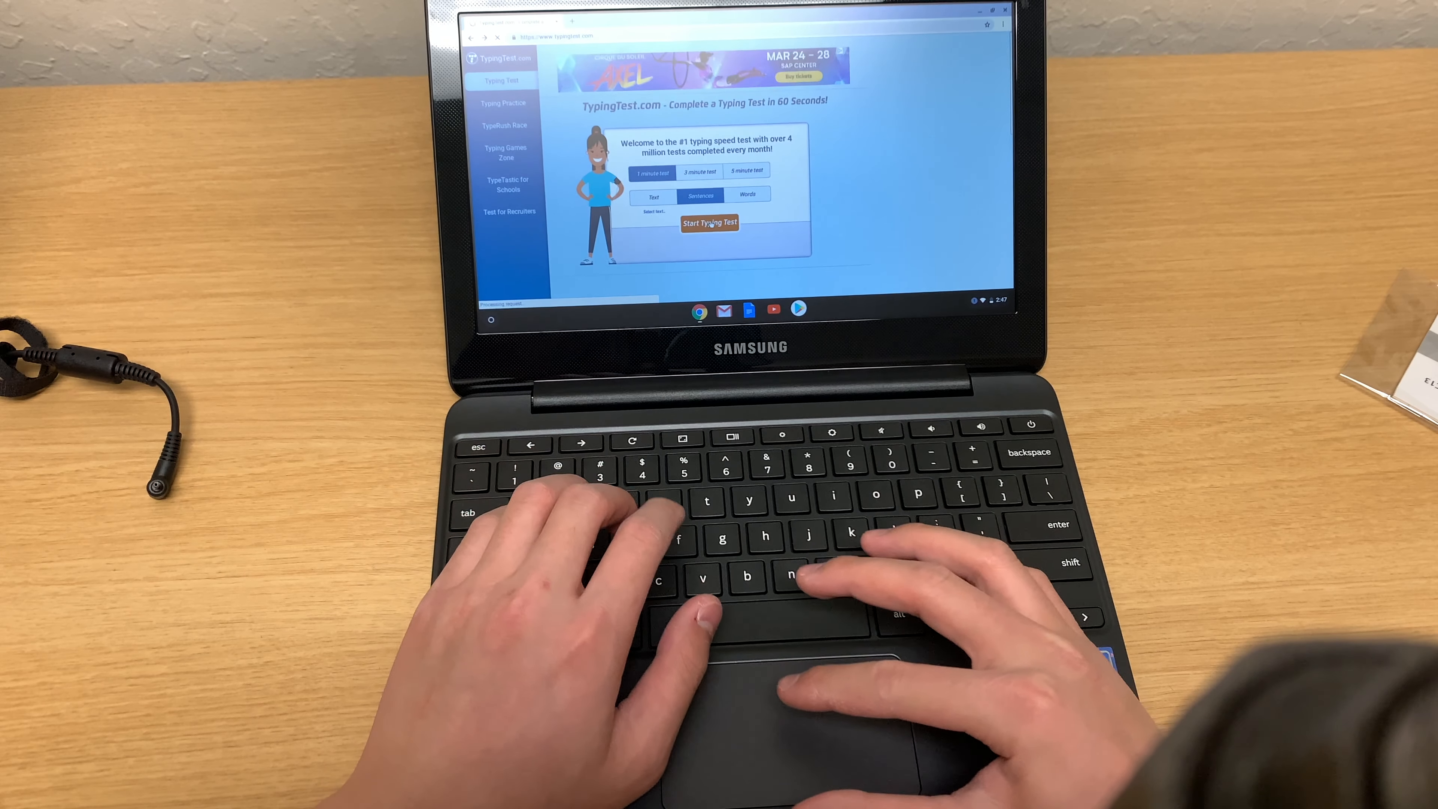
left_click(709, 223)
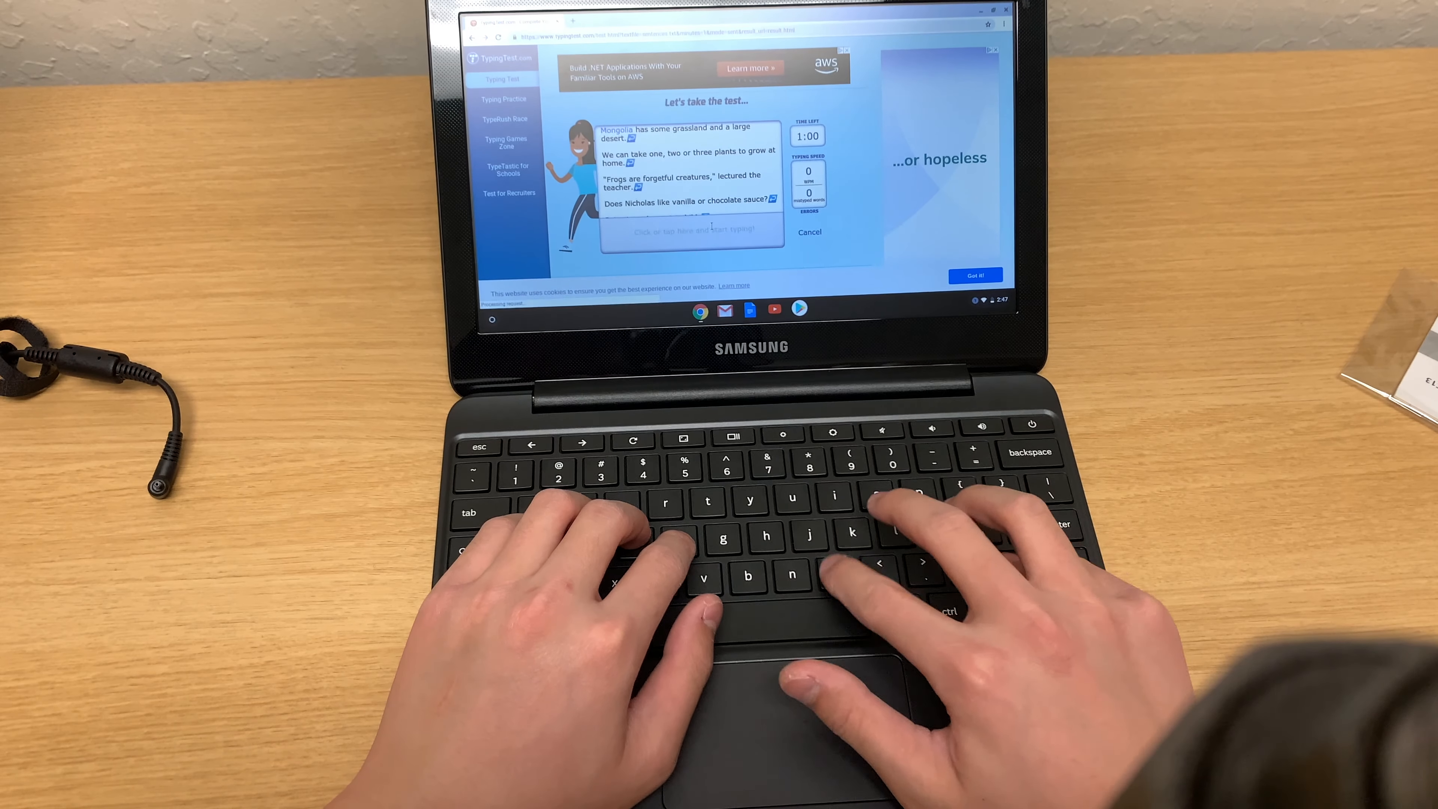
- Type the displayed sentences from 'Mongolia' through 'vanilla or chocolate sauce' in the test box
type("Mongolia has some grassland and a larg")
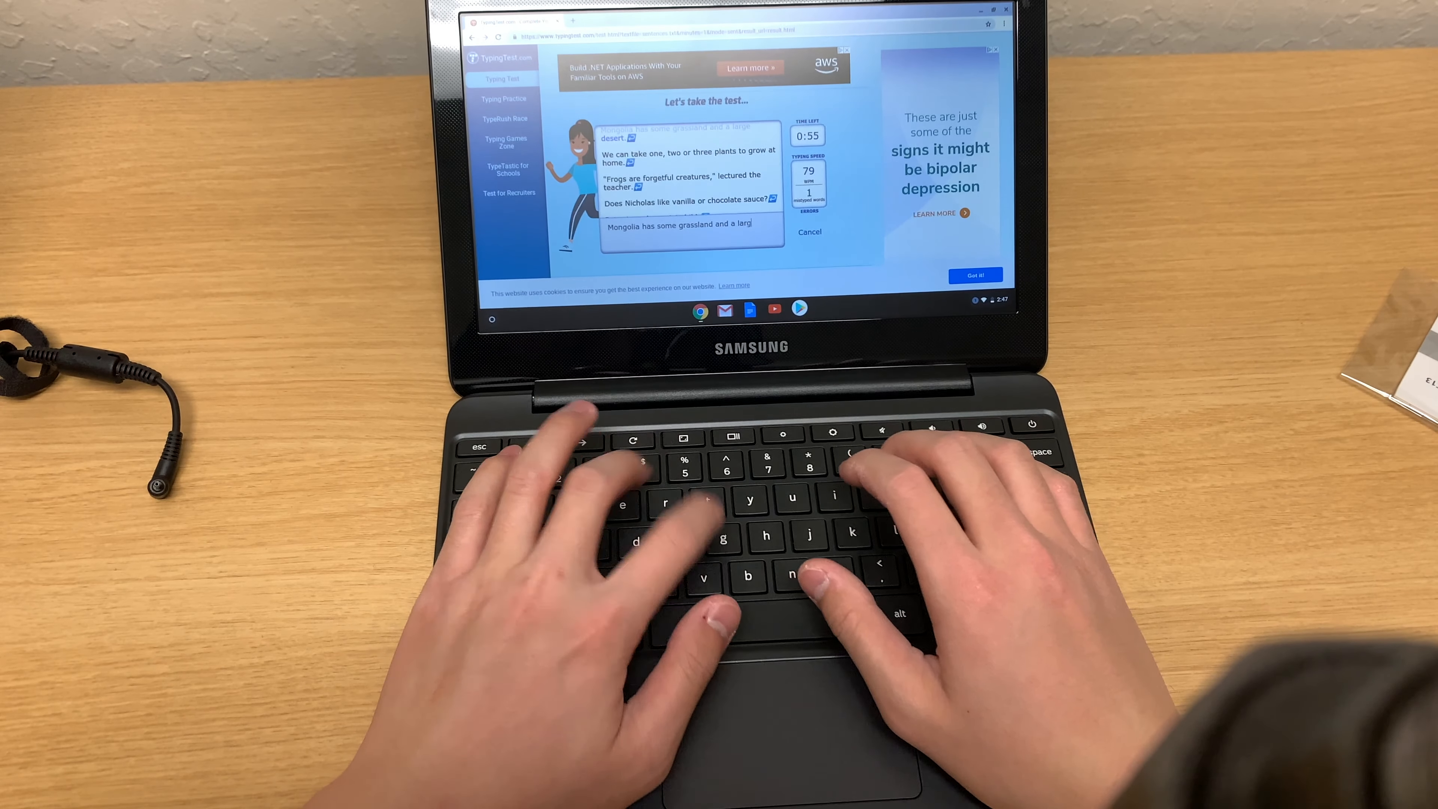
type("desert.")
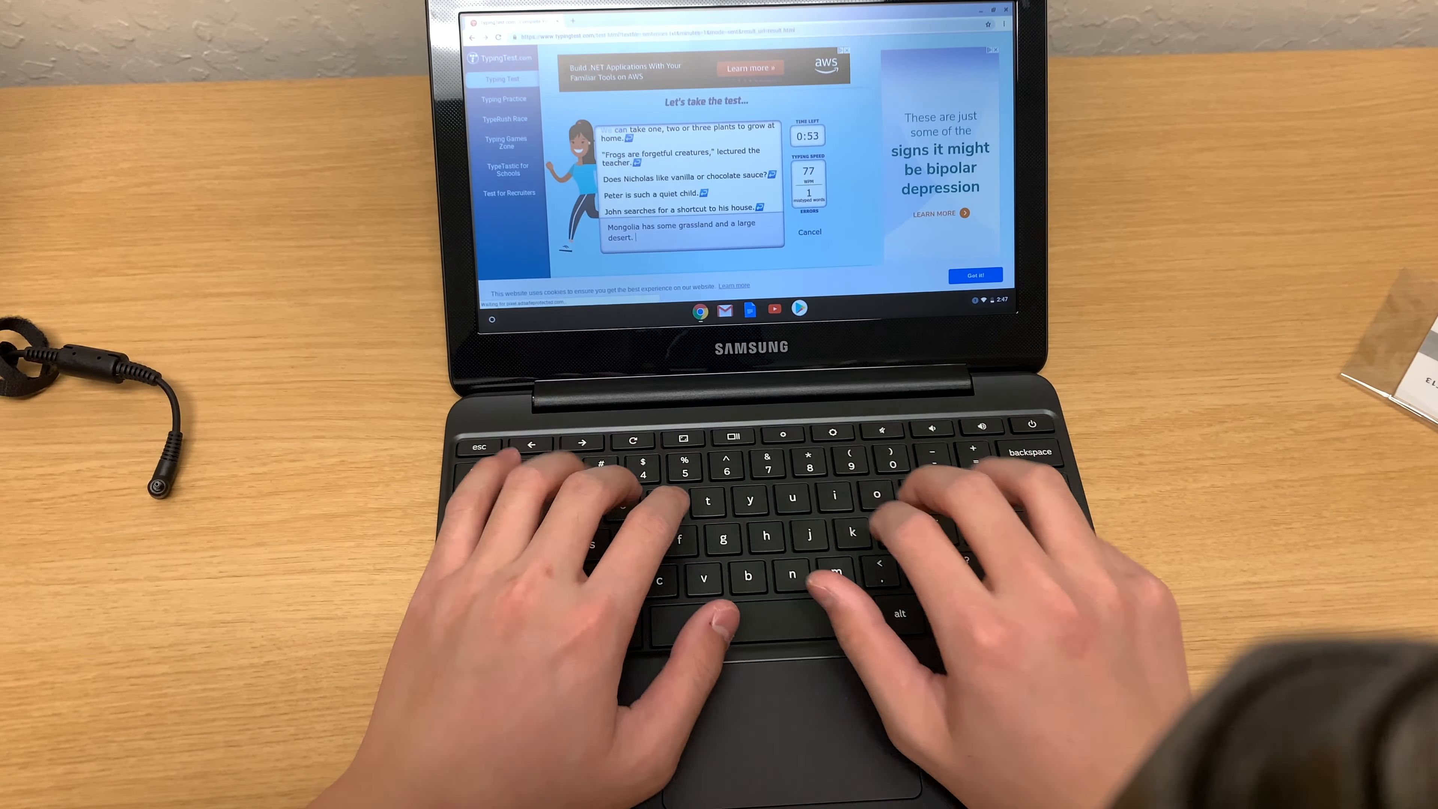
type("We can take d")
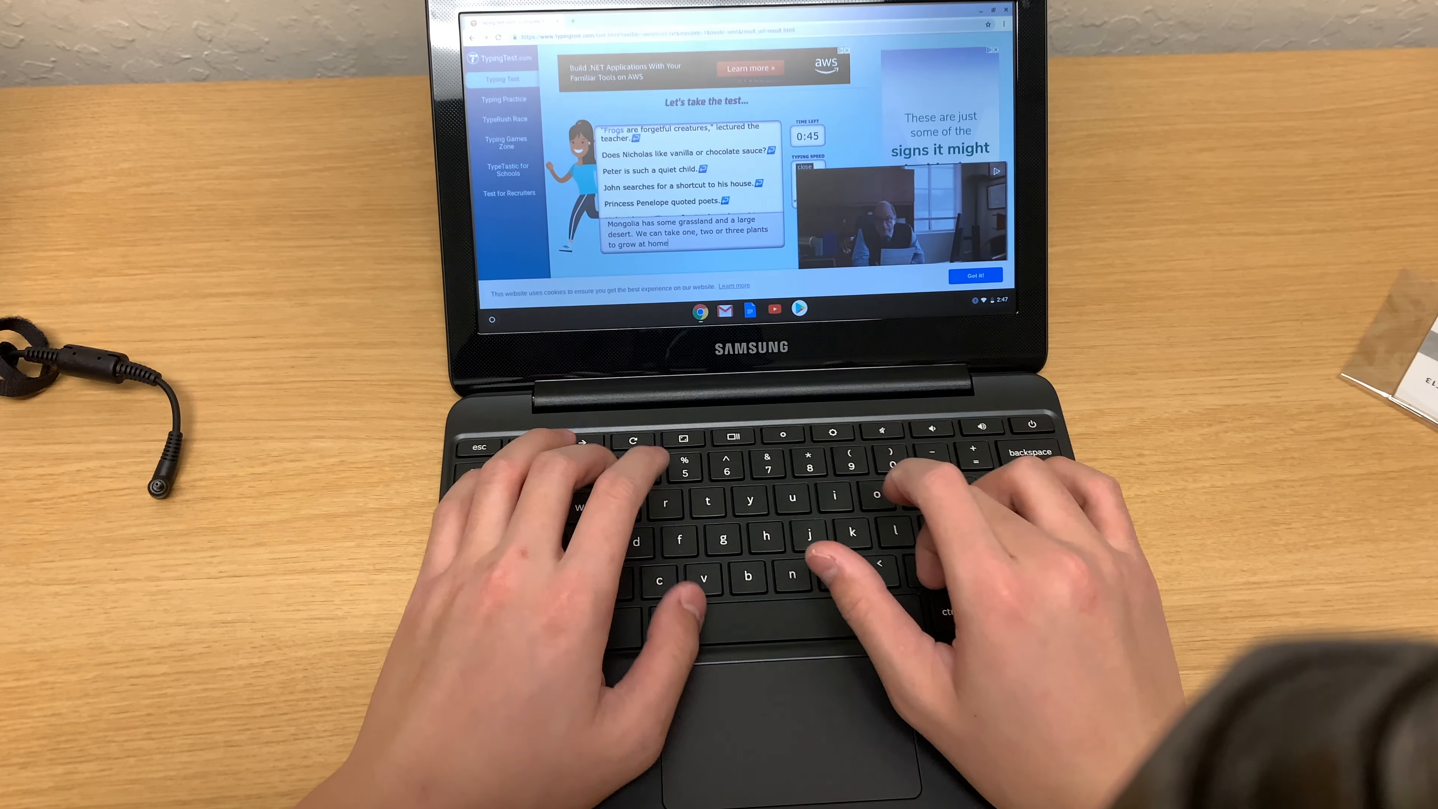
type("Frogs are")
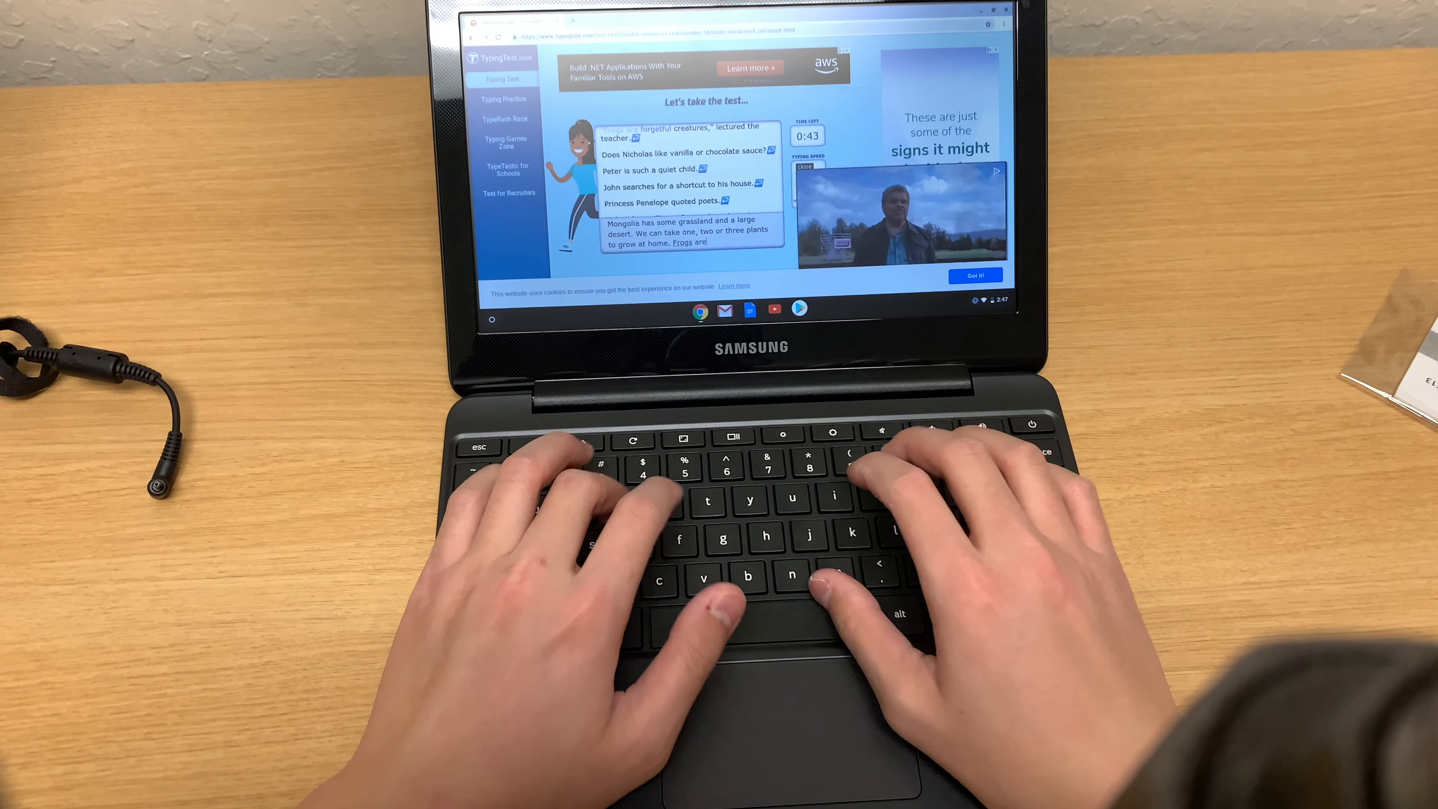
type("forgetful")
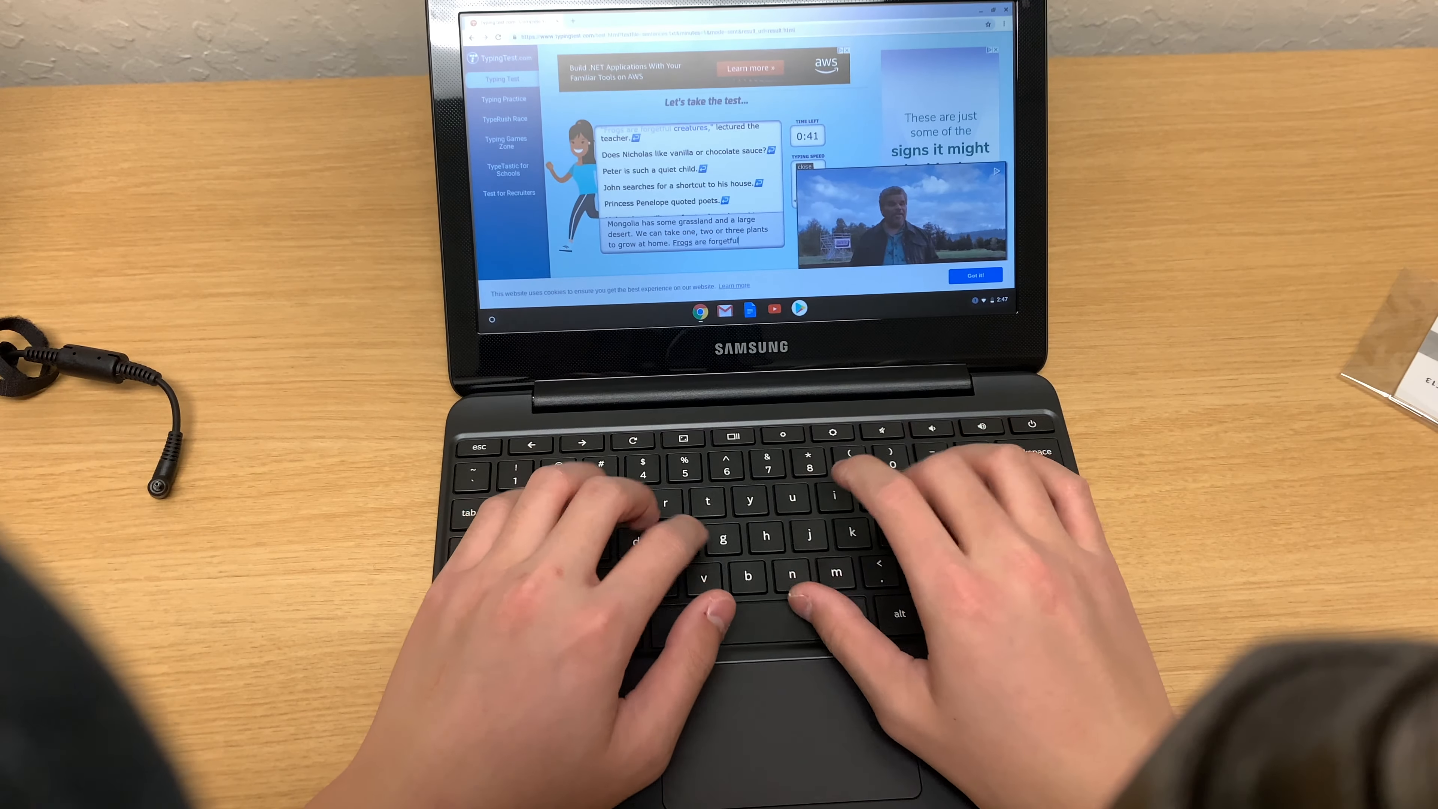
type("creatures, lectured the teacher, Deoe")
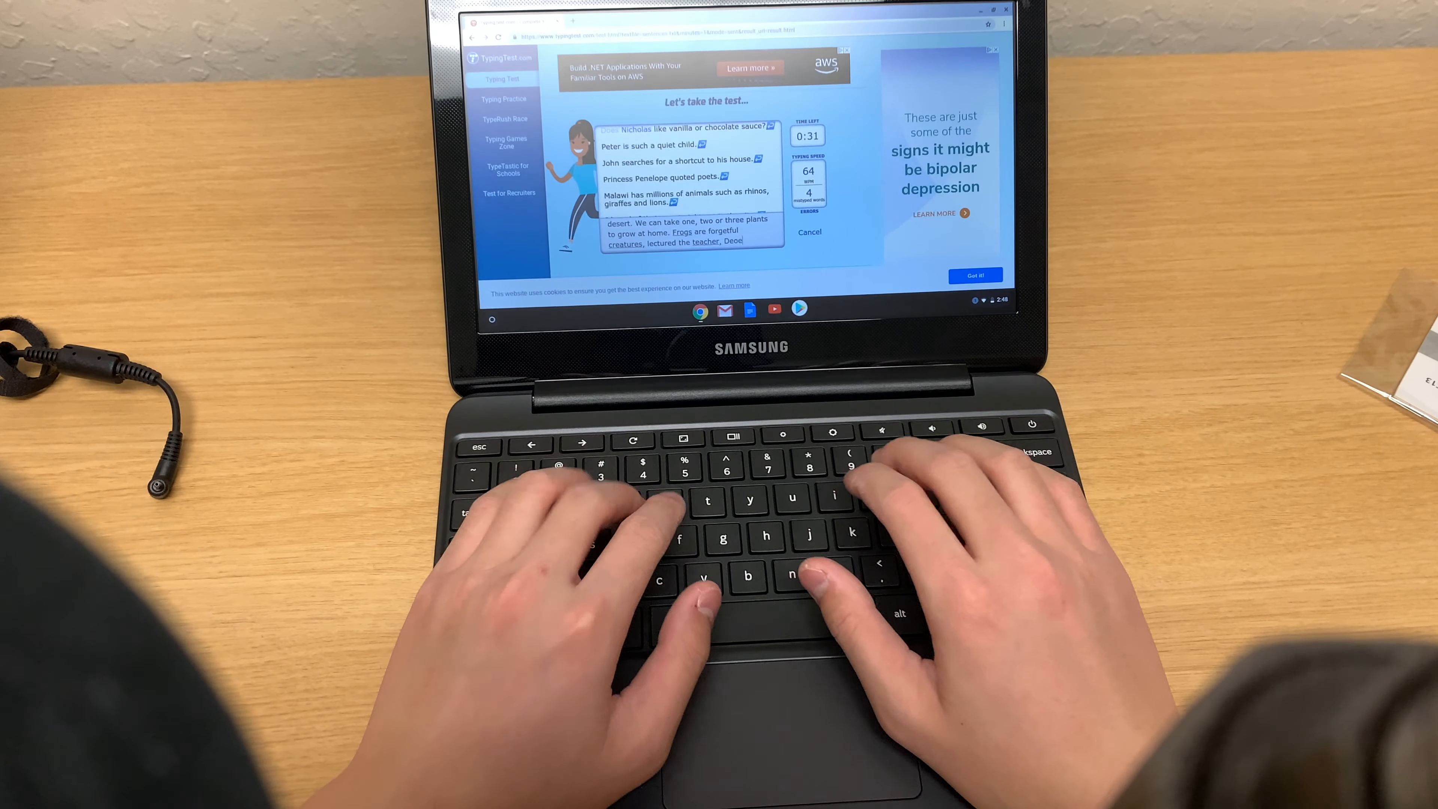
type("Nicholas like")
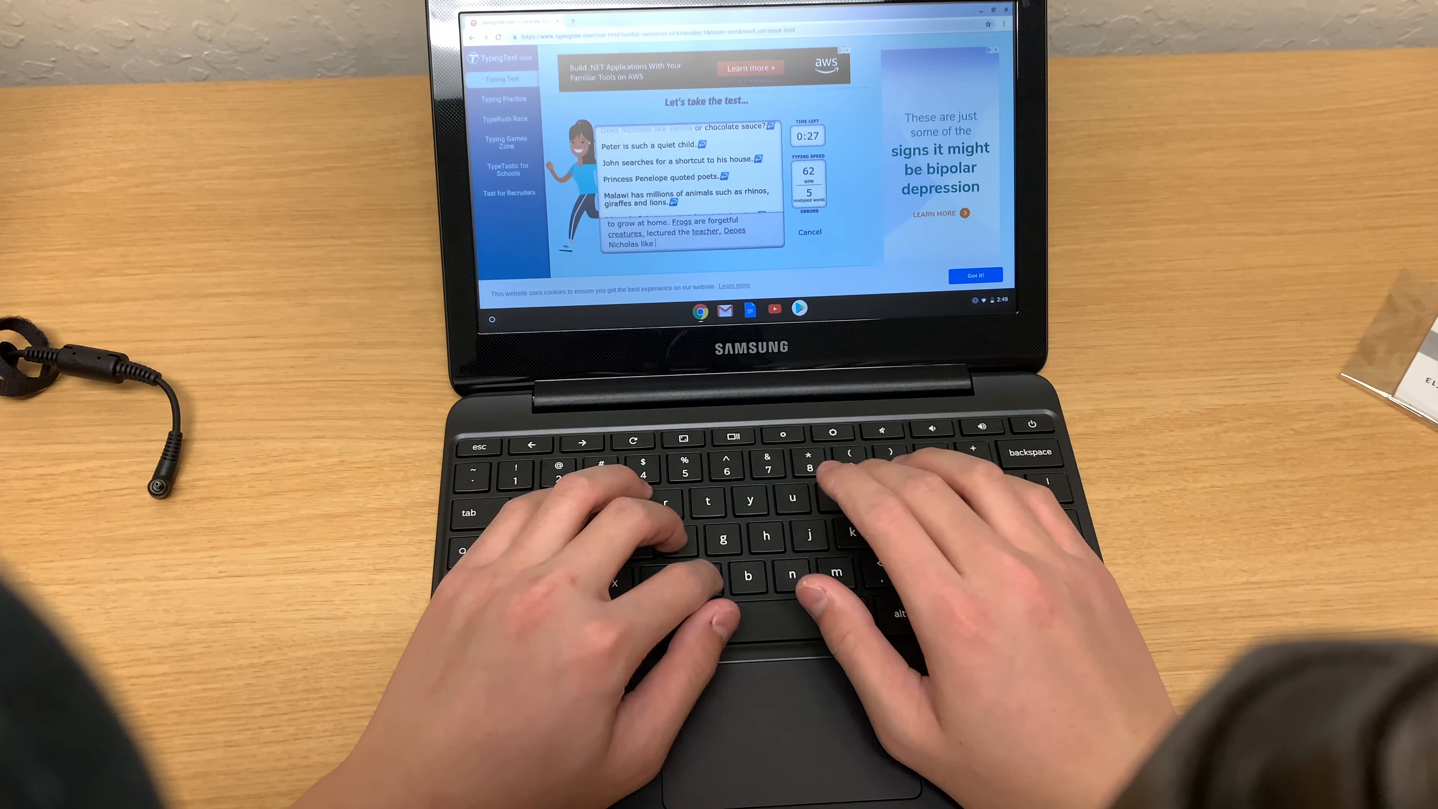
type("vanilla or choco")
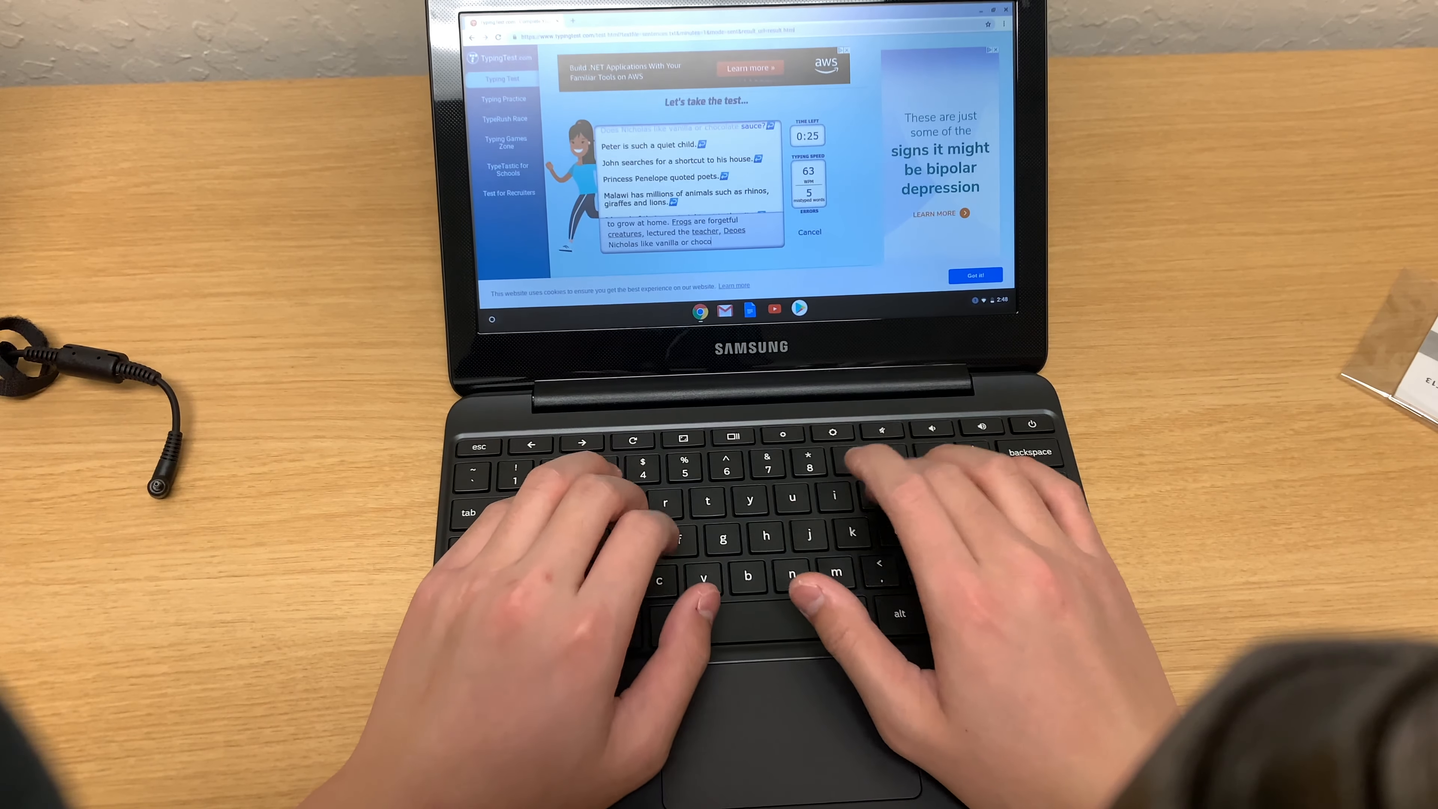
type("late sauce")
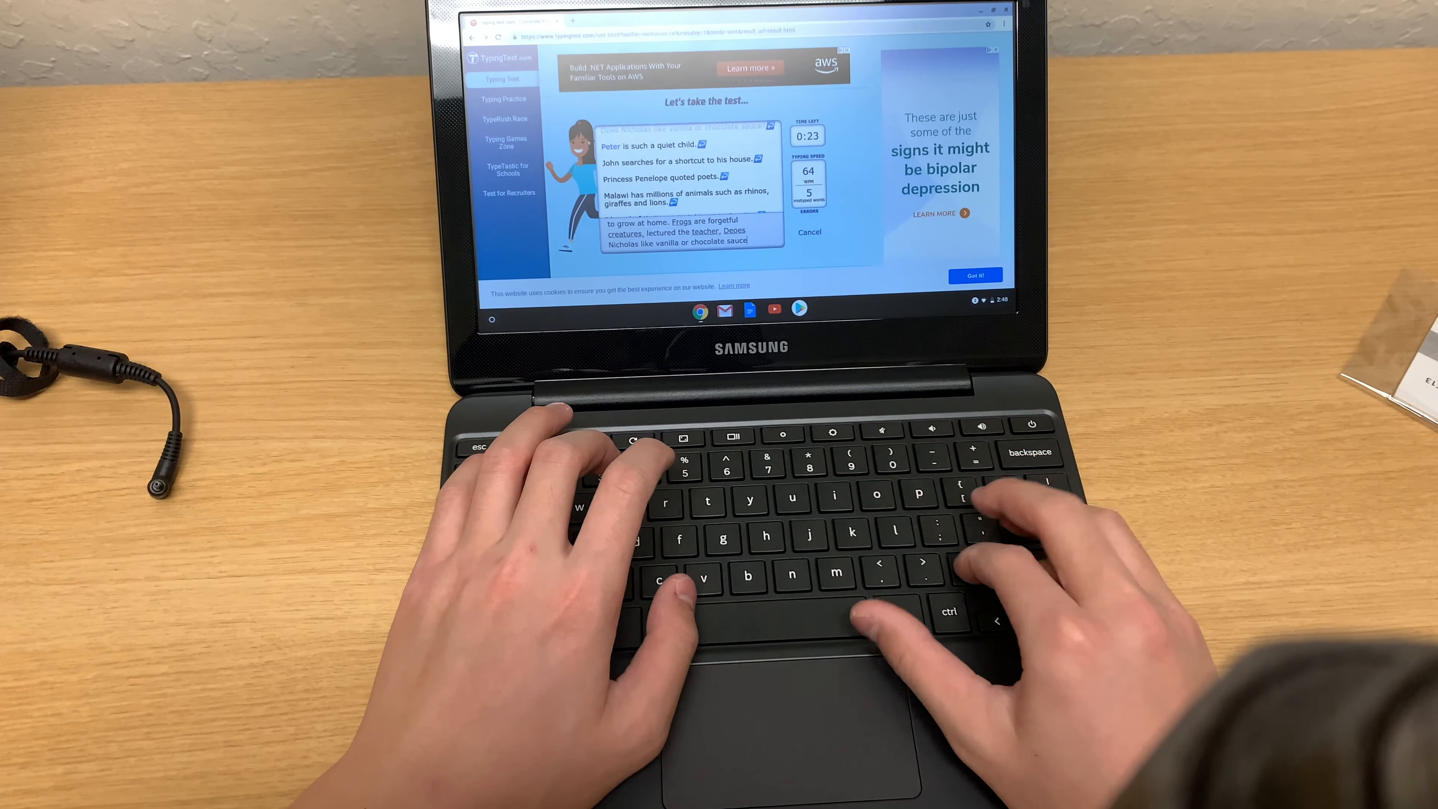